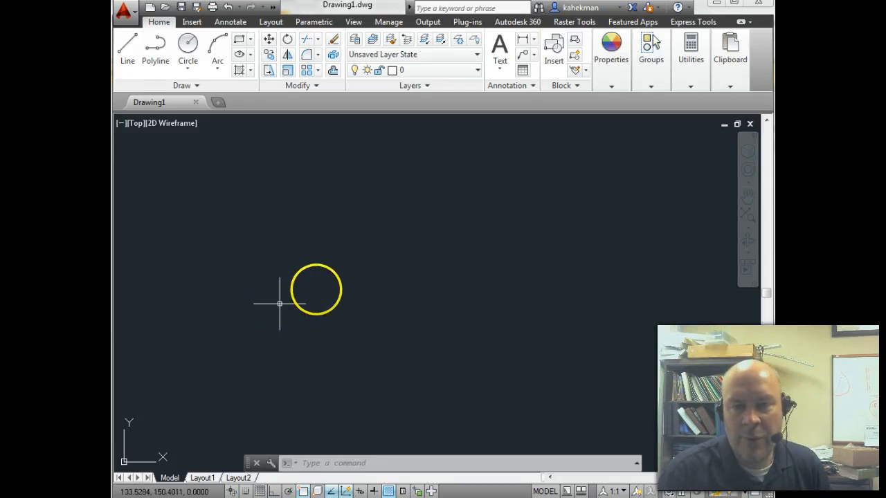
pyautogui.moveTo(388, 247)
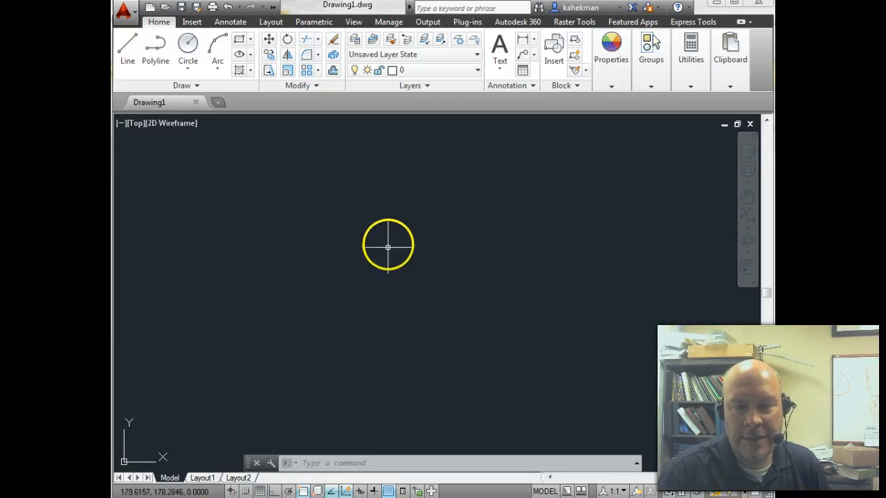
pyautogui.moveTo(439, 149)
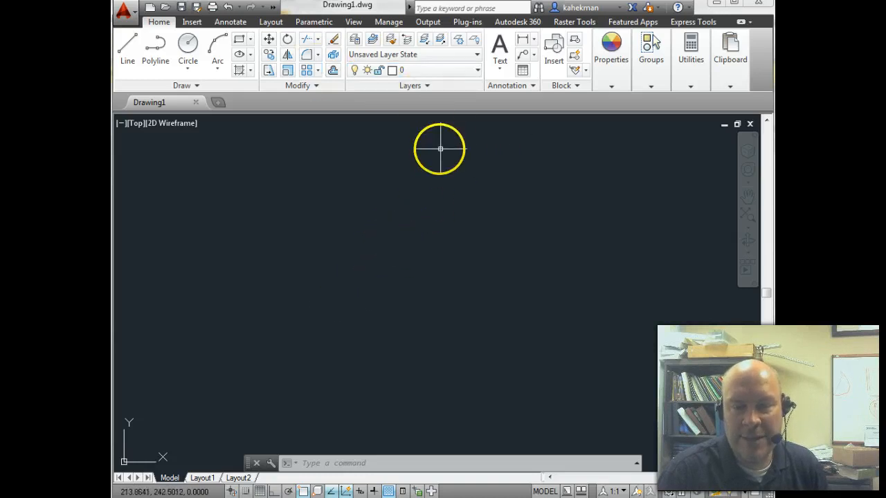
pyautogui.moveTo(475, 170)
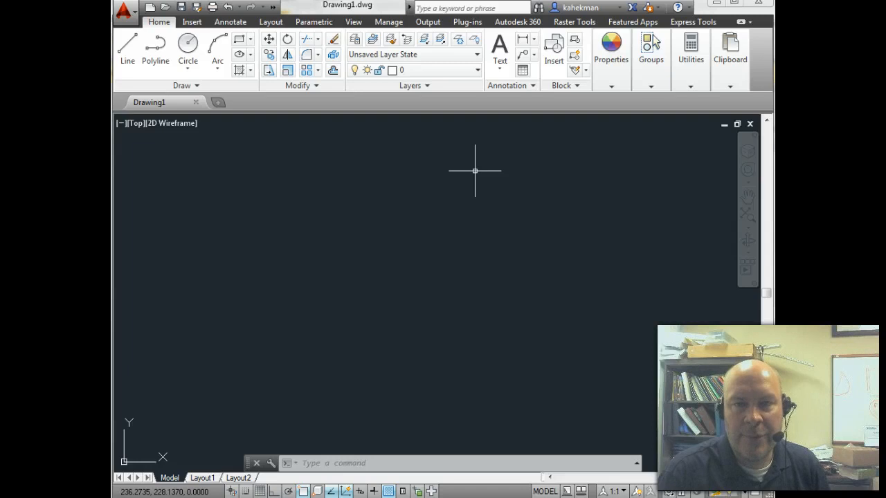
pyautogui.moveTo(408, 150)
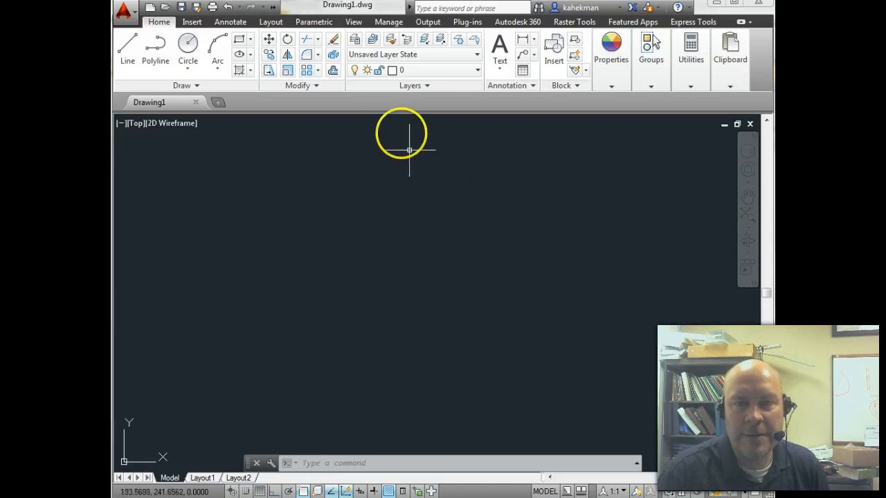
# Open the Customize User Interface editor from the Manage tab's User Interface button
pyautogui.click(388, 22)
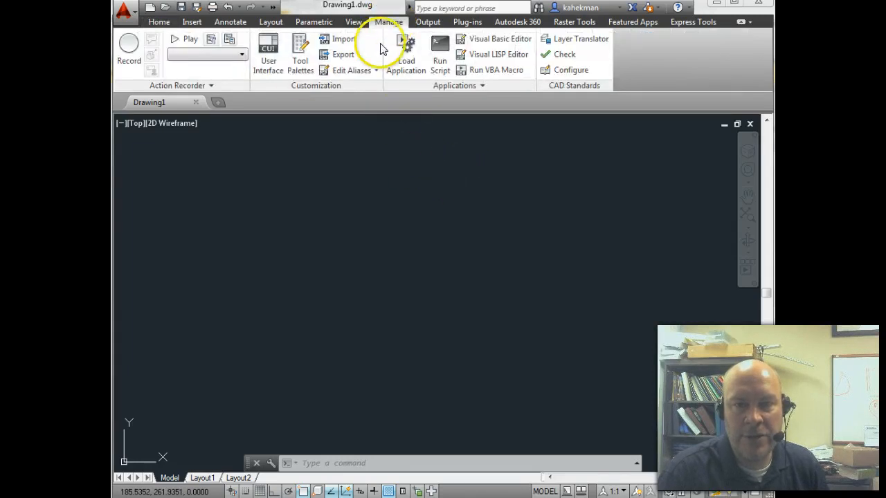
pyautogui.moveTo(268, 52)
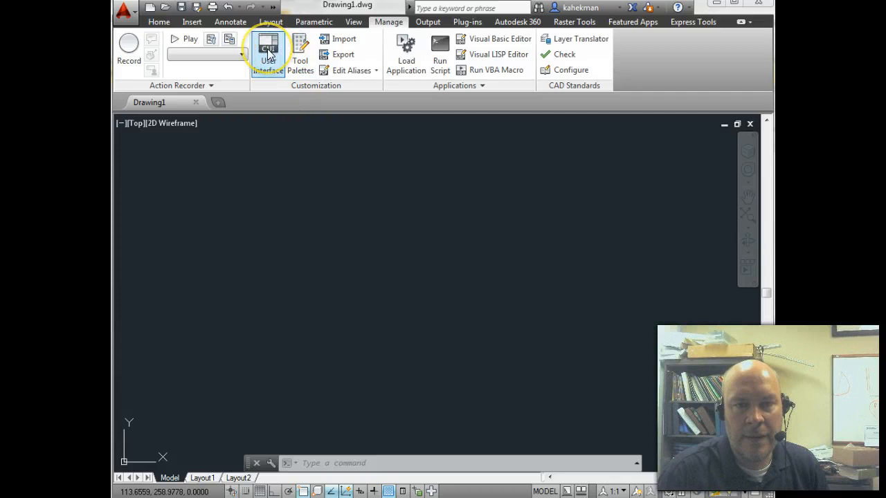
pyautogui.click(268, 48)
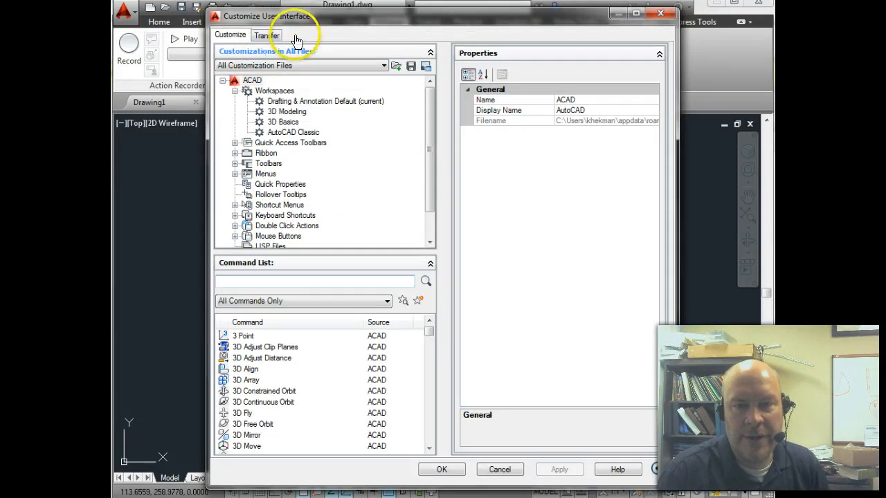
pyautogui.moveTo(299, 40)
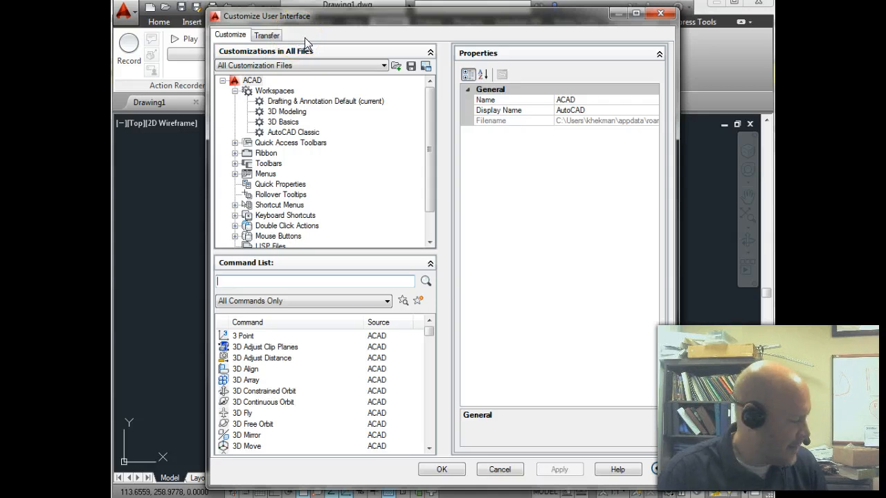
pyautogui.moveTo(311, 52)
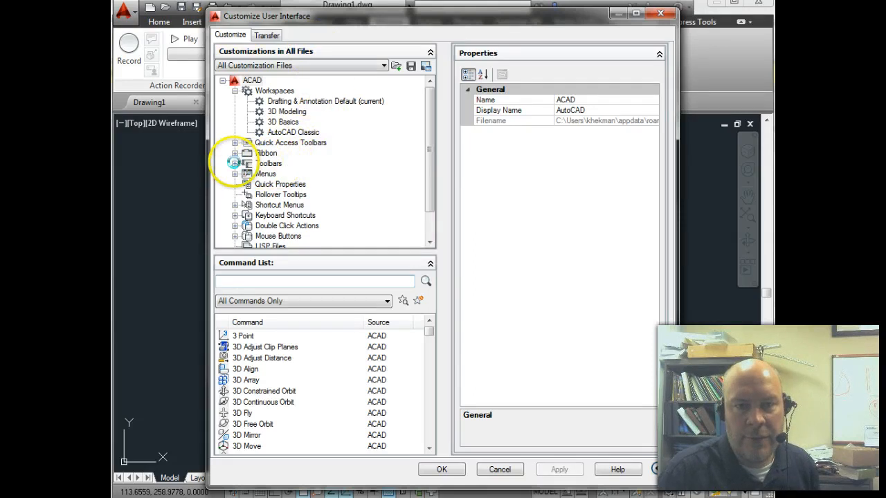
# Copy the Object Snap toolbar to Ribbon Panels and confirm with Yes
pyautogui.click(235, 164)
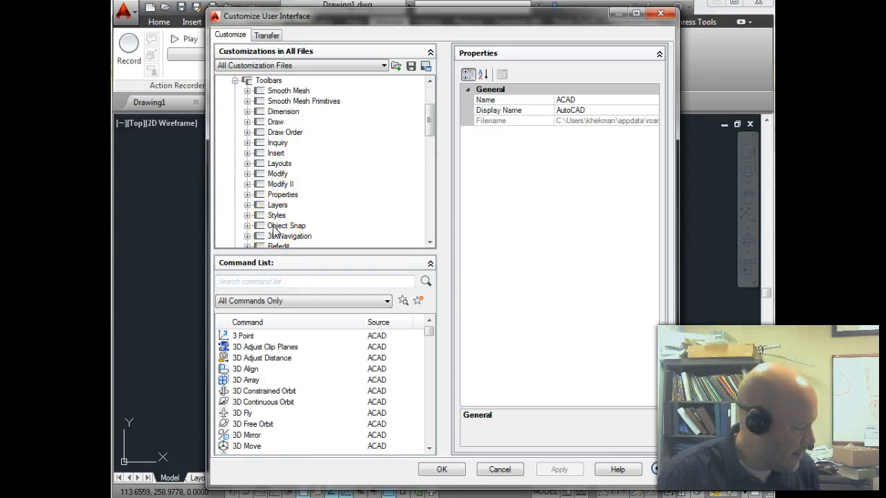
pyautogui.rightClick(285, 225)
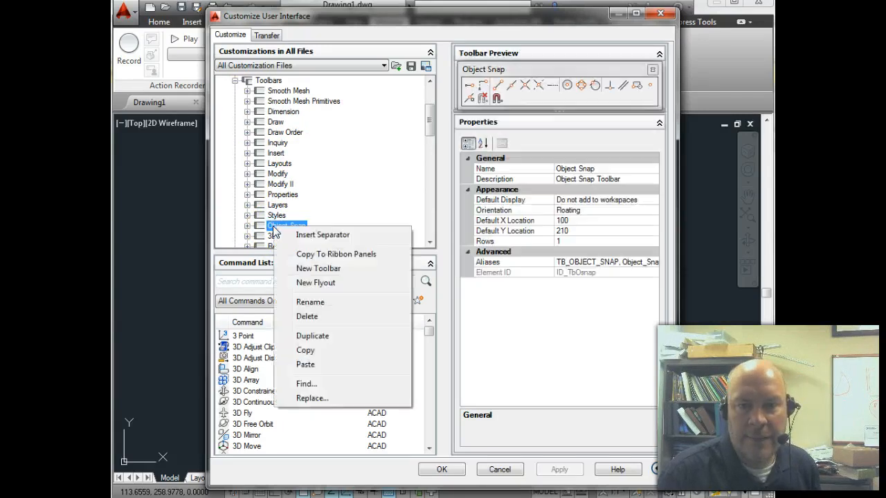
pyautogui.moveTo(336, 254)
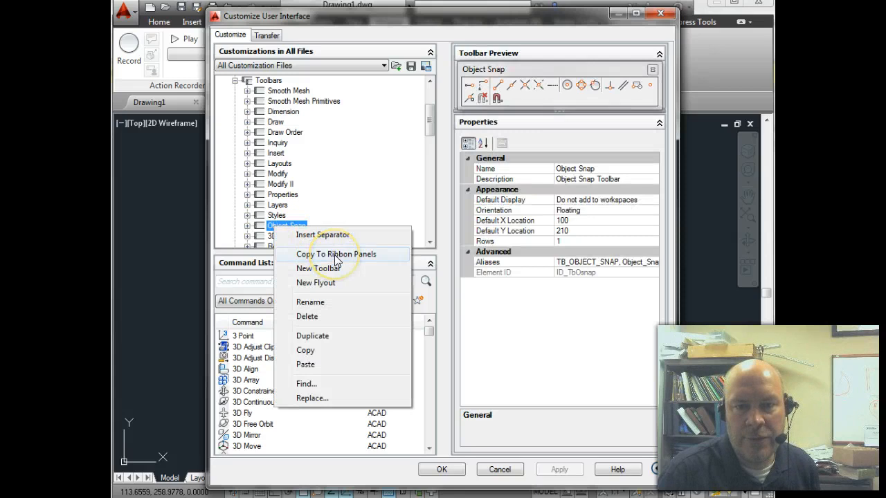
pyautogui.click(337, 254)
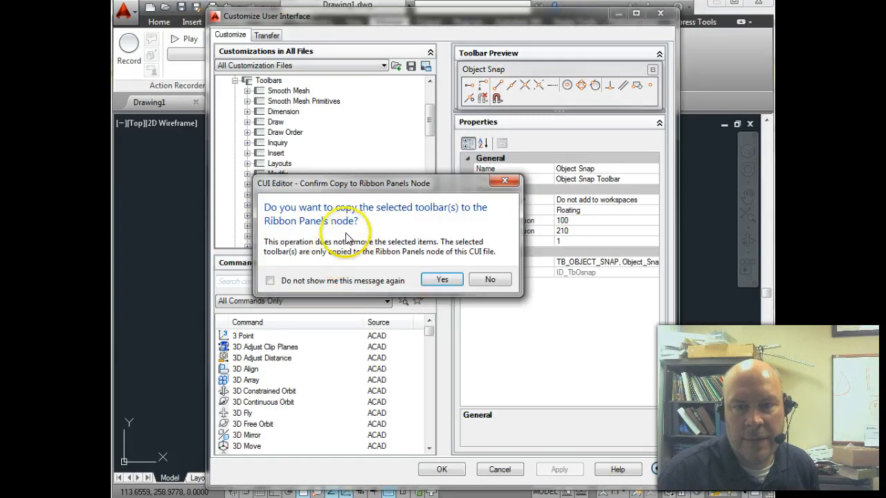
pyautogui.moveTo(450, 258)
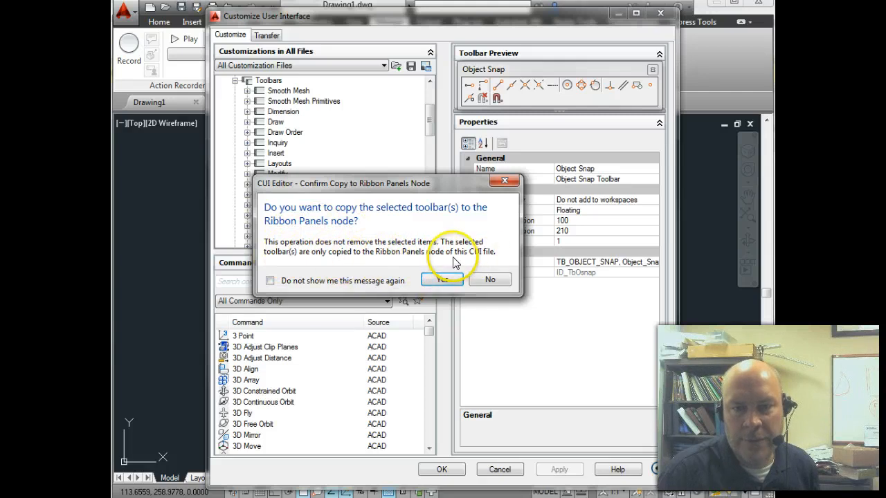
pyautogui.click(441, 280)
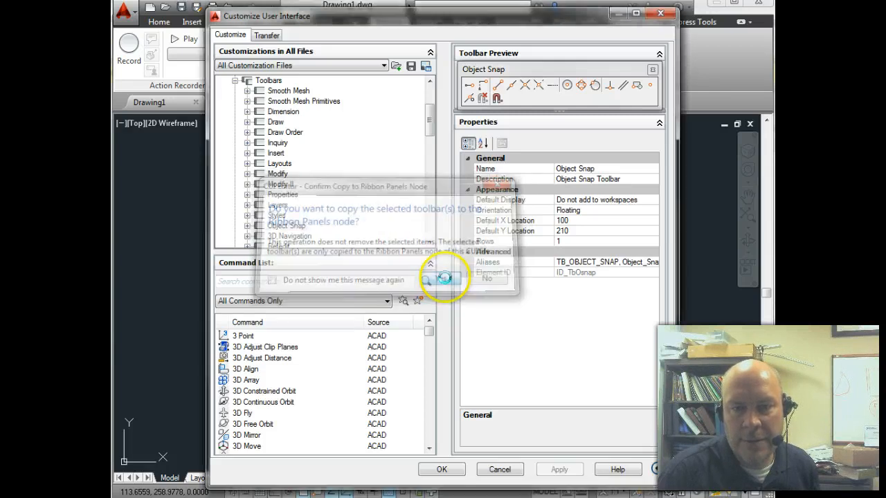
pyautogui.click(444, 278)
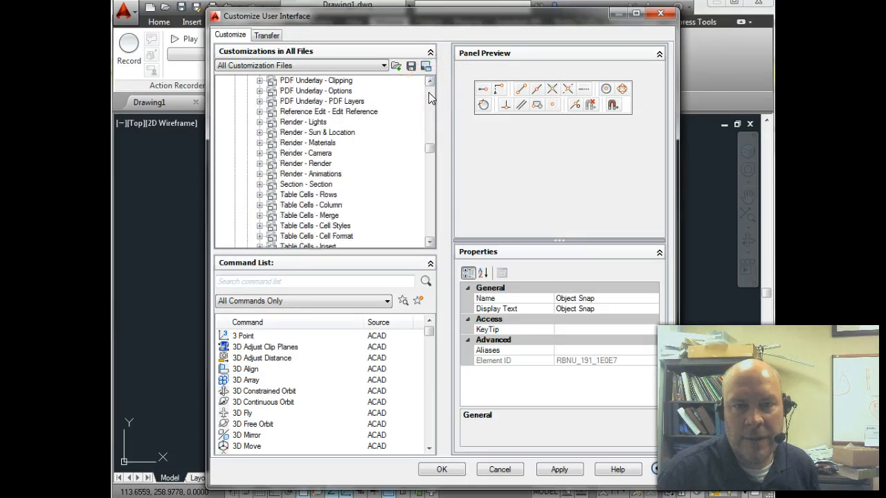
# Locate the new Object Snap panel under Ribbon > Panels and open its options
pyautogui.scroll(3)
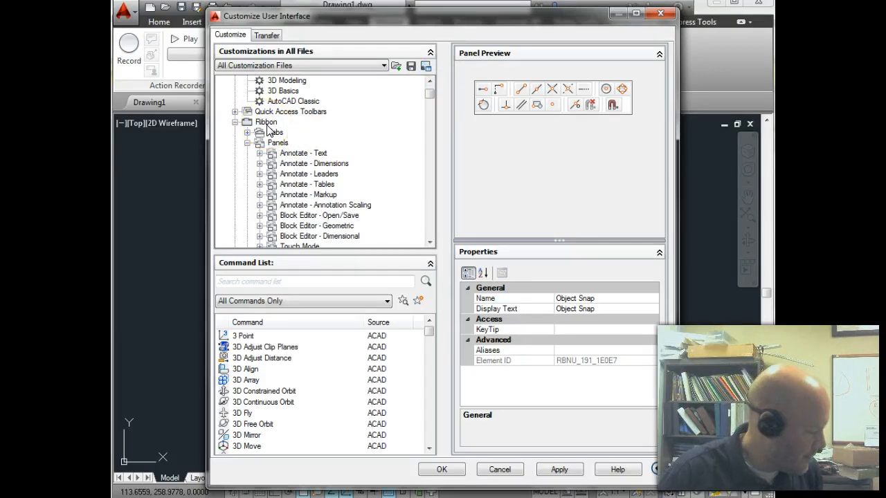
pyautogui.moveTo(367, 166)
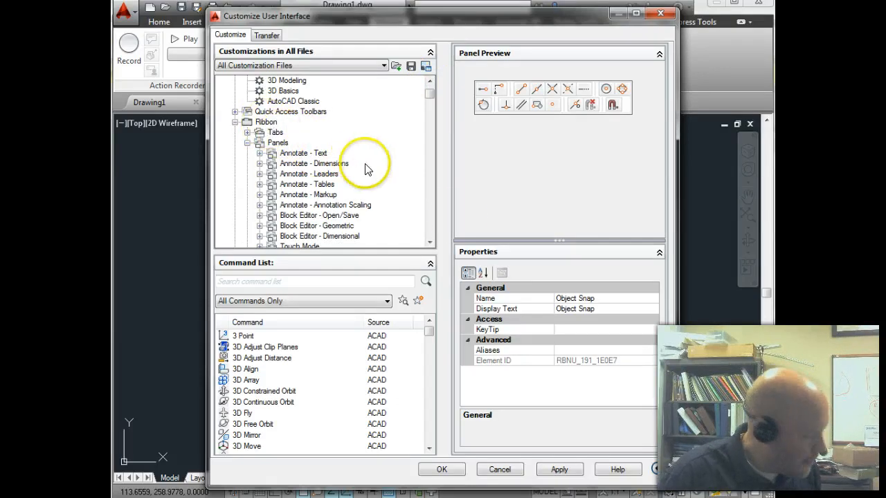
pyautogui.scroll(-3)
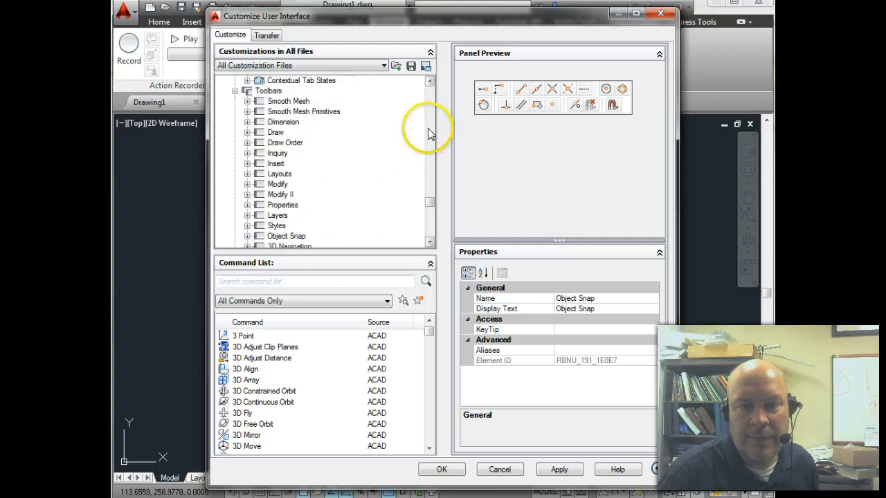
pyautogui.rightClick(296, 226)
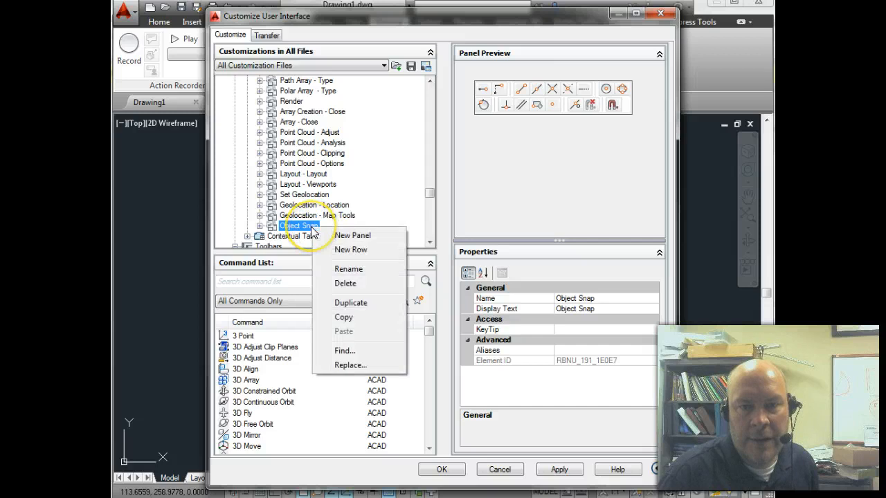
pyautogui.moveTo(353, 316)
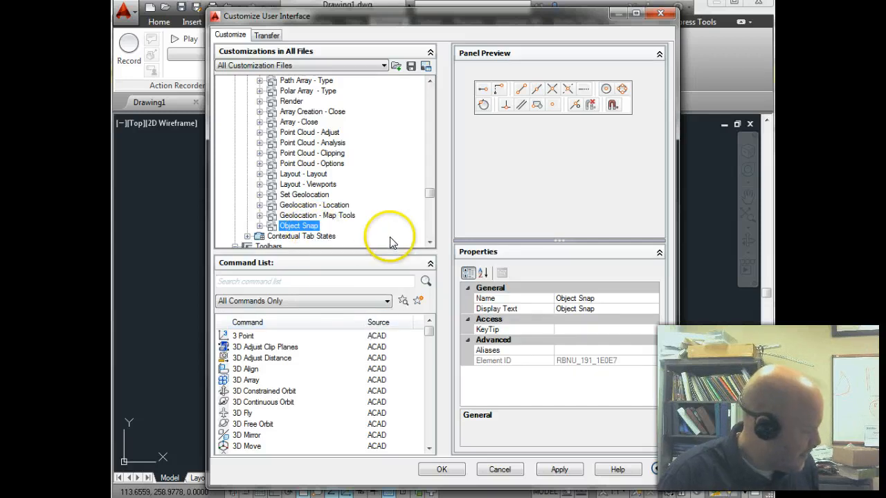
pyautogui.moveTo(434, 115)
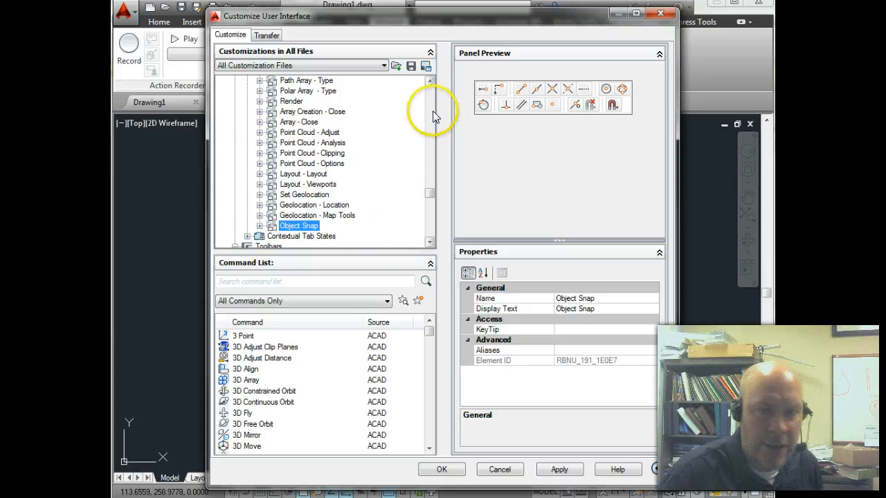
pyautogui.scroll(3)
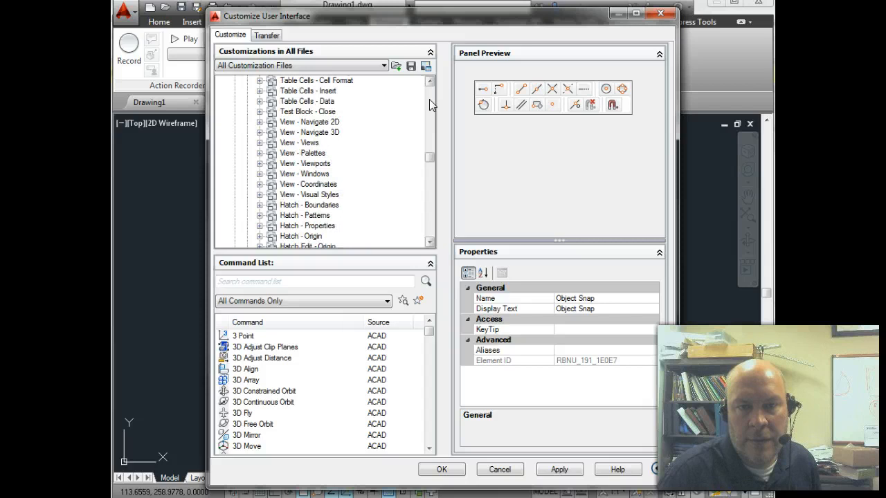
pyautogui.scroll(3)
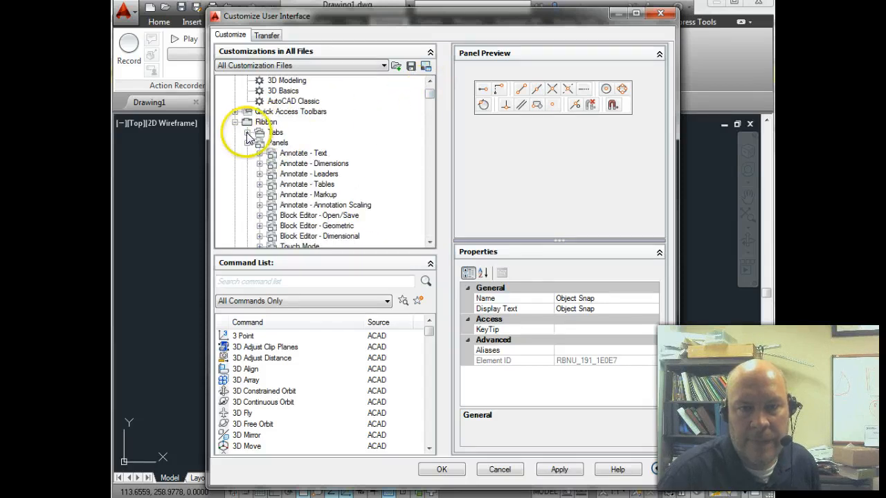
# Paste the Object Snap panel into the Home - 2D tab and click OK
pyautogui.click(259, 143)
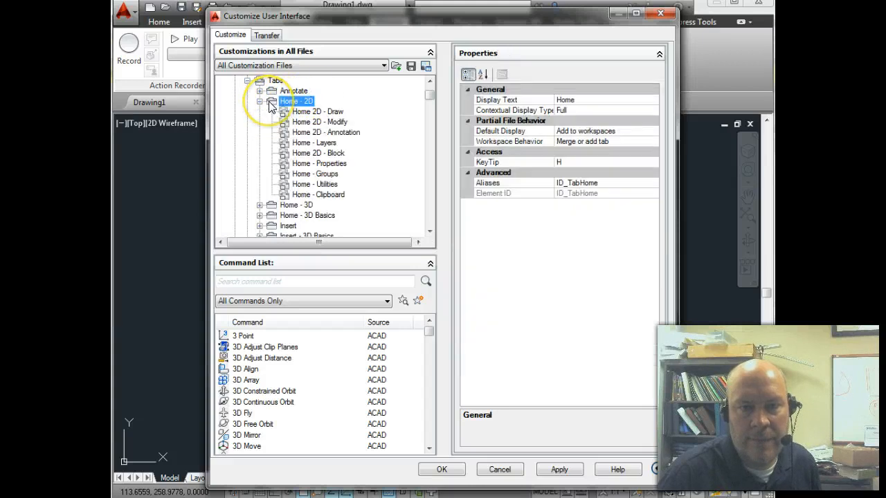
pyautogui.moveTo(304, 163)
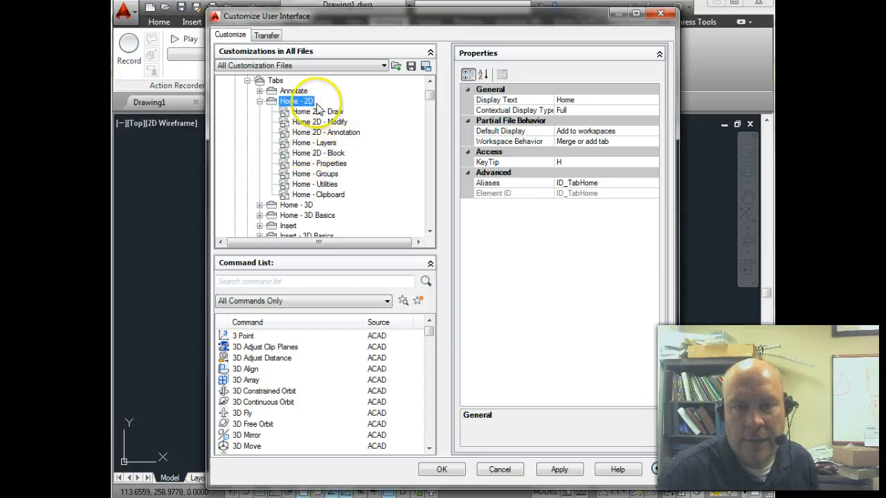
pyautogui.rightClick(296, 101)
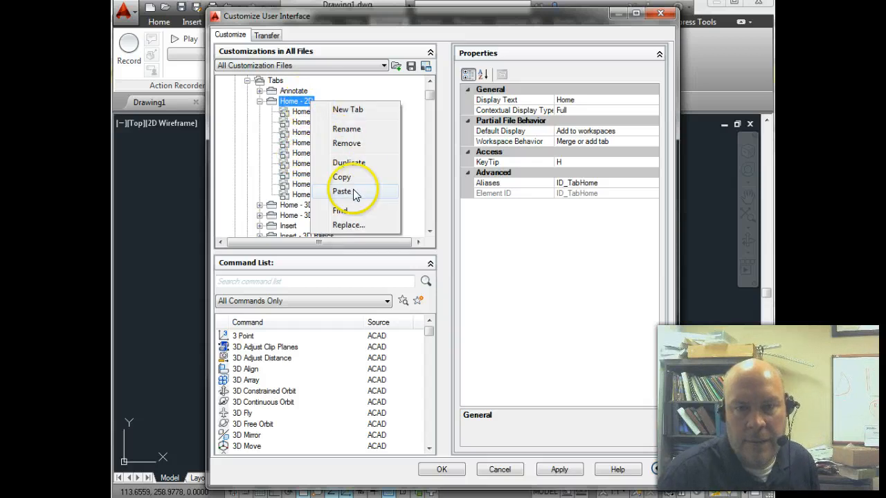
pyautogui.click(342, 191)
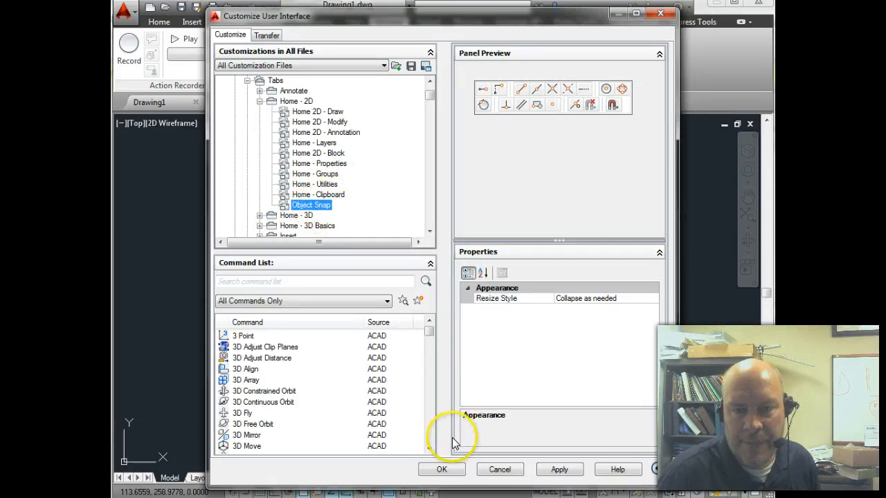
pyautogui.click(559, 469)
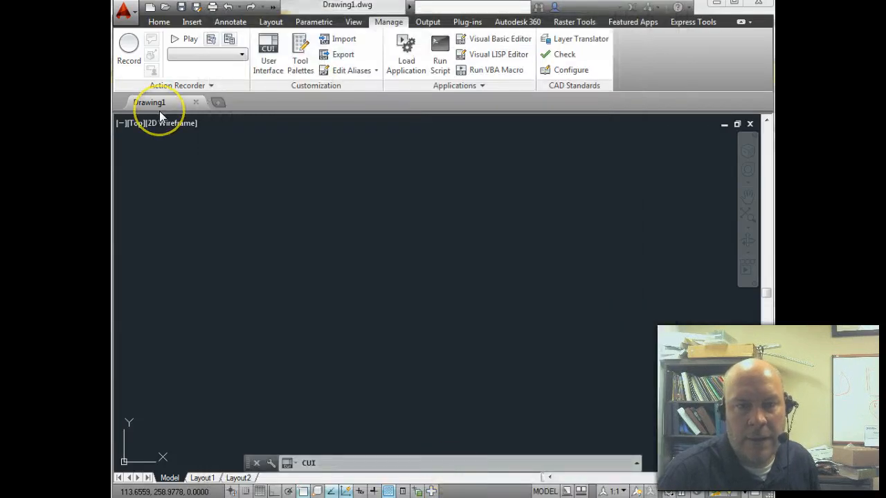
# Switch to the Home tab to see the Object Snap panel, cancelling a stray selection window
pyautogui.click(158, 21)
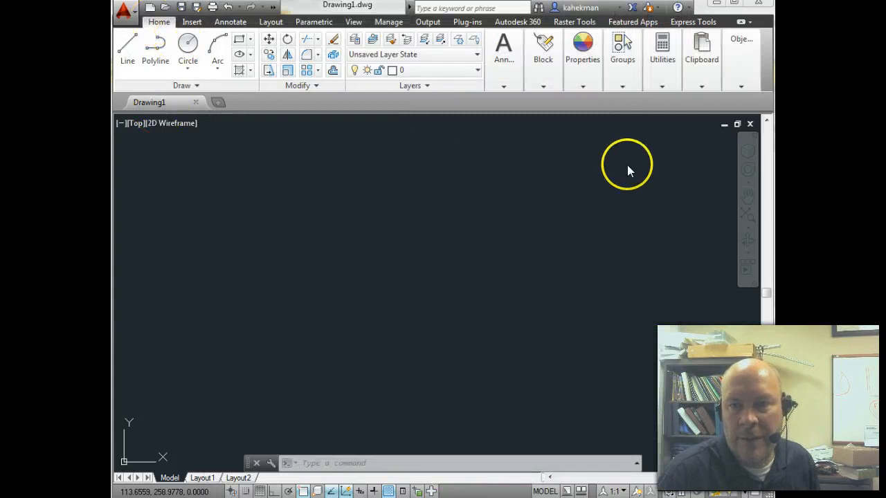
pyautogui.click(741, 49)
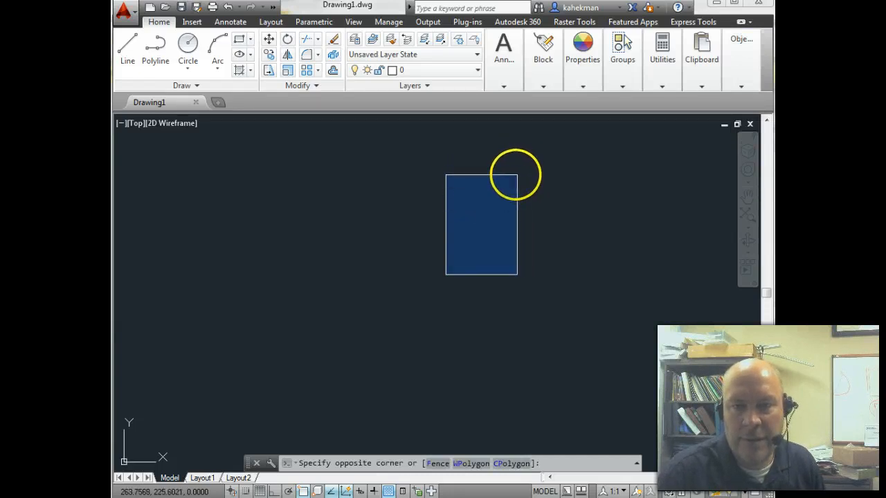
pyautogui.press('Escape')
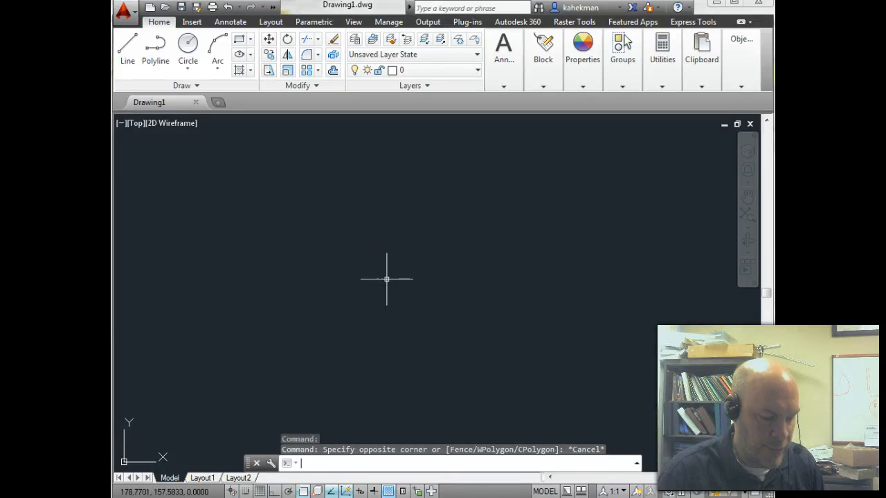
# Draw two connected line segments forming an angle, then start LINE again
pyautogui.write('1')
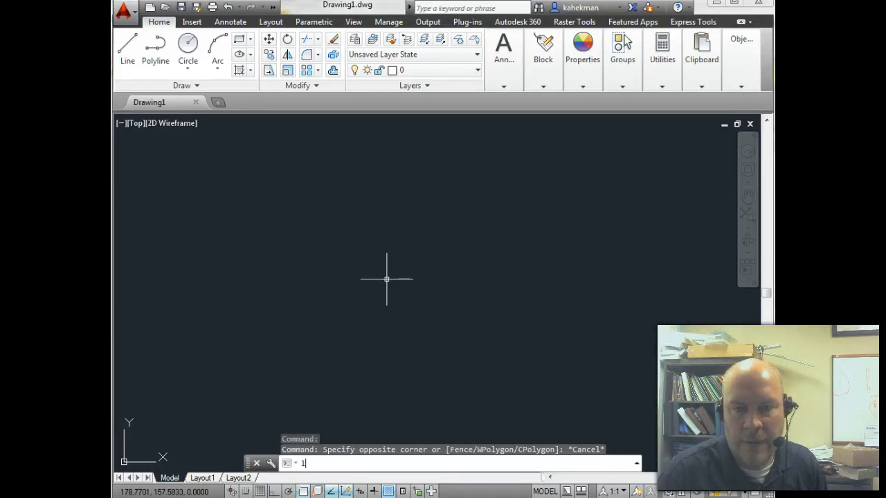
pyautogui.click(386, 279)
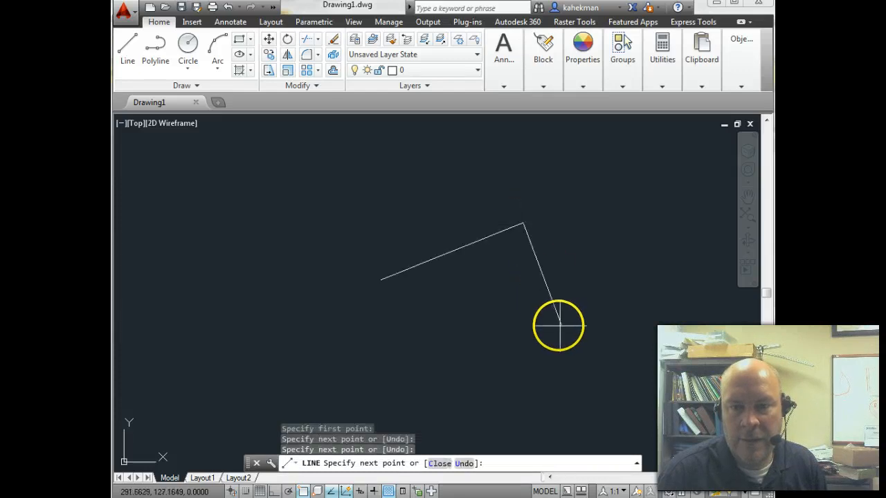
pyautogui.press('Escape')
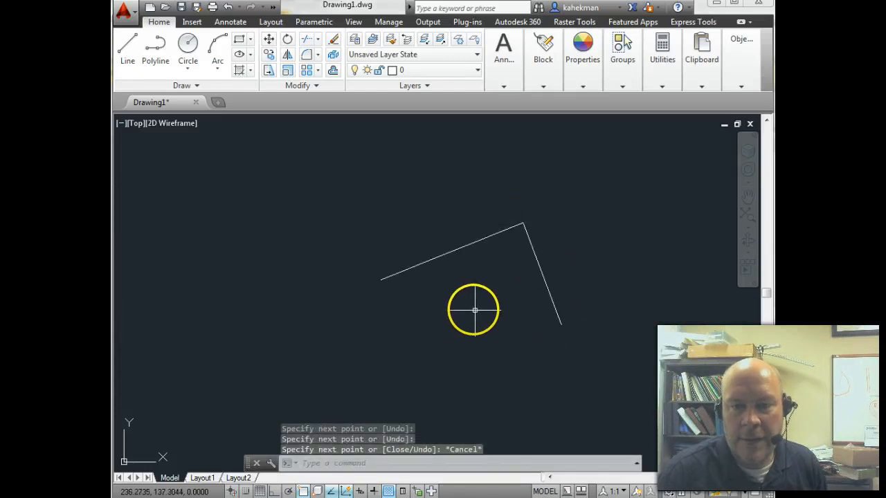
pyautogui.write('LINE Specify first point:')
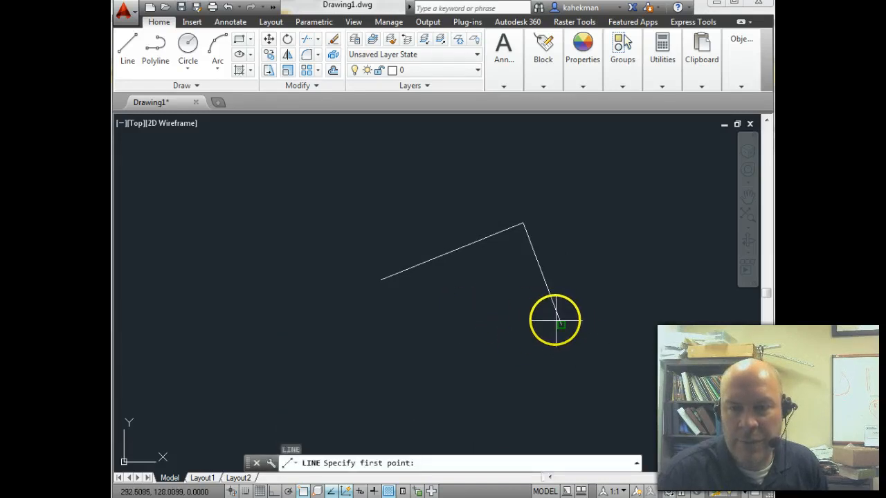
# Draw a line from the lower endpoint, snapping to the first segment's midpoint via Ctrl+right-click
pyautogui.click(557, 322)
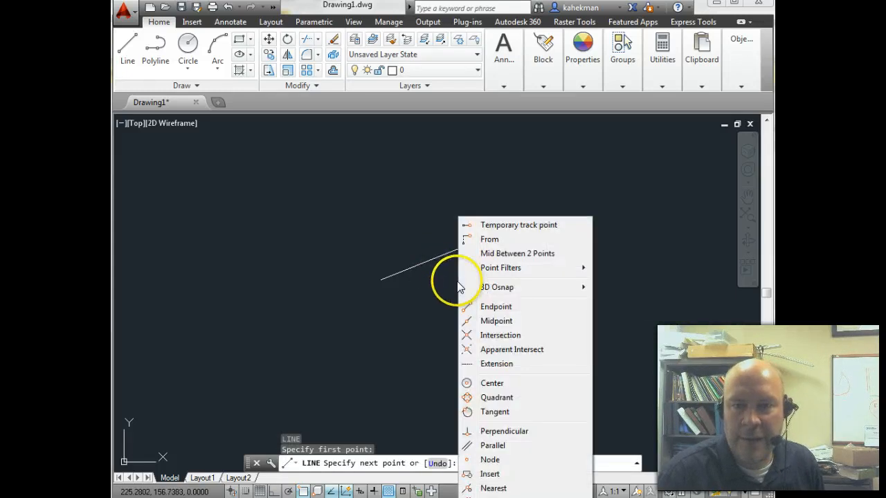
pyautogui.moveTo(518, 286)
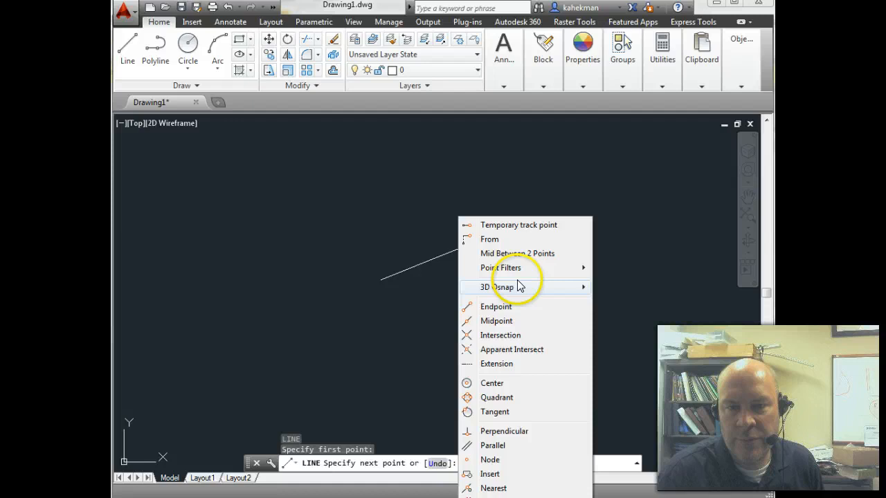
pyautogui.moveTo(496, 320)
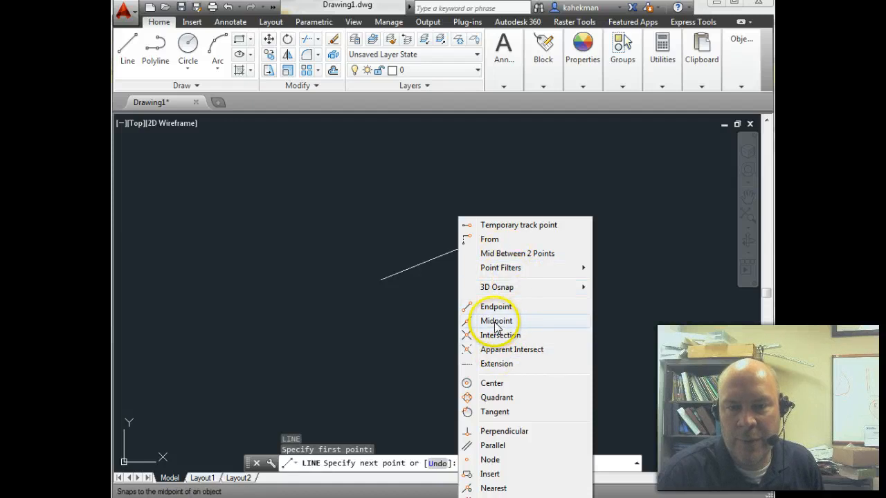
pyautogui.click(496, 321)
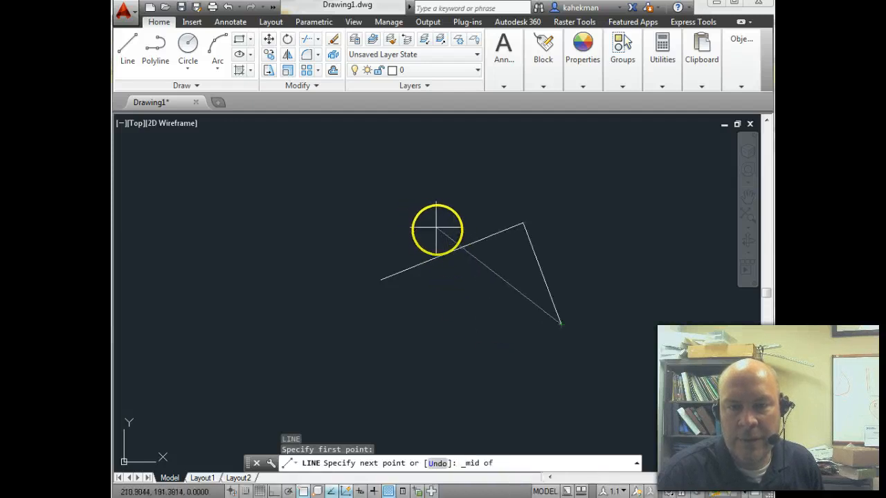
pyautogui.moveTo(465, 247)
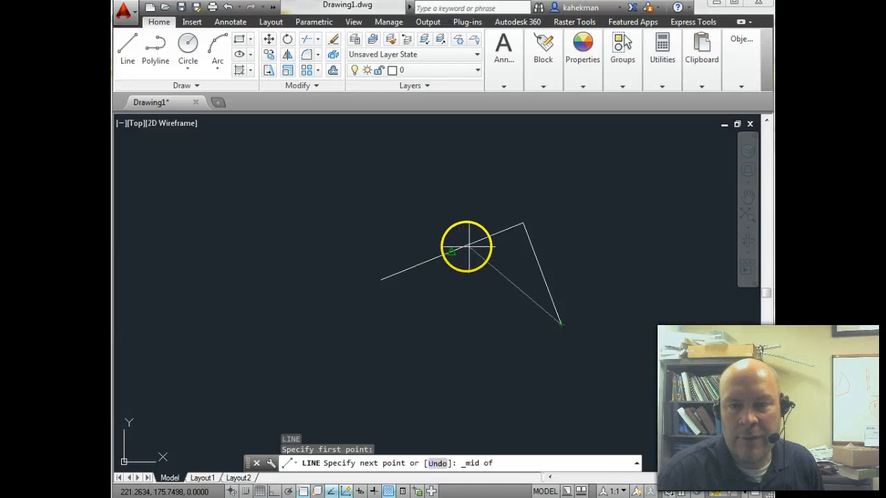
pyautogui.click(466, 247)
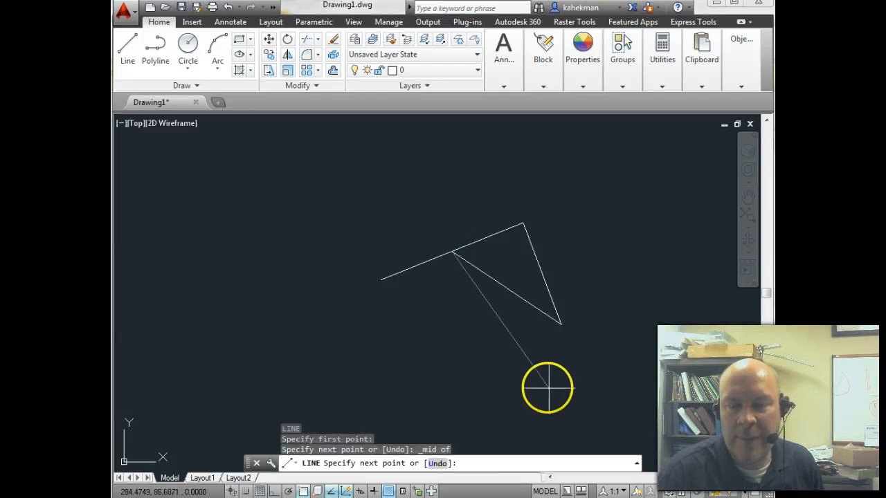
pyautogui.moveTo(484, 354)
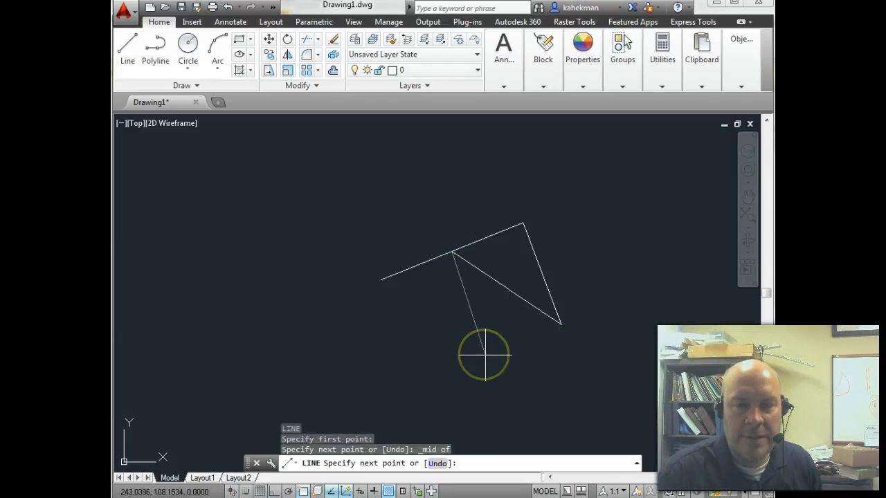